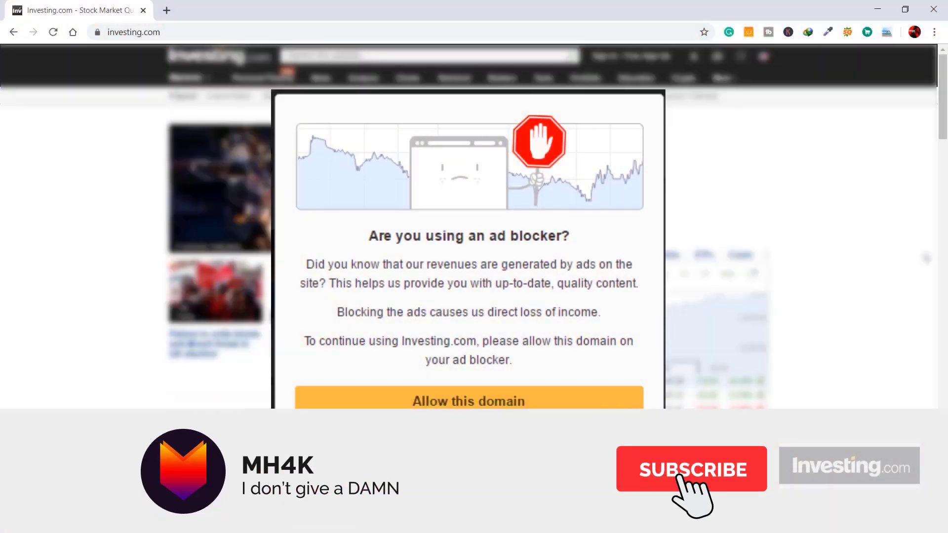
Leave the blocked investing.com page and start a fresh tab on Google's homepage.
left_click(691, 469)
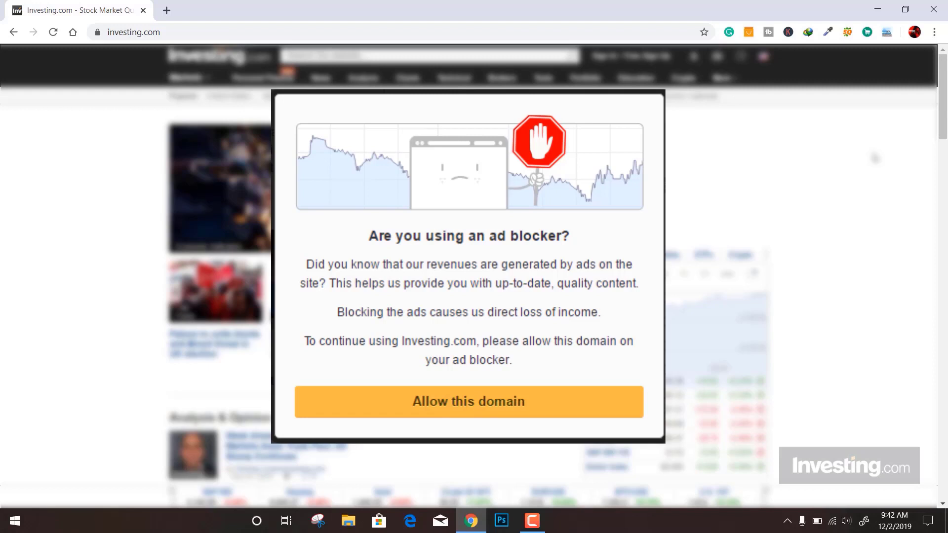
mouse_move(717, 105)
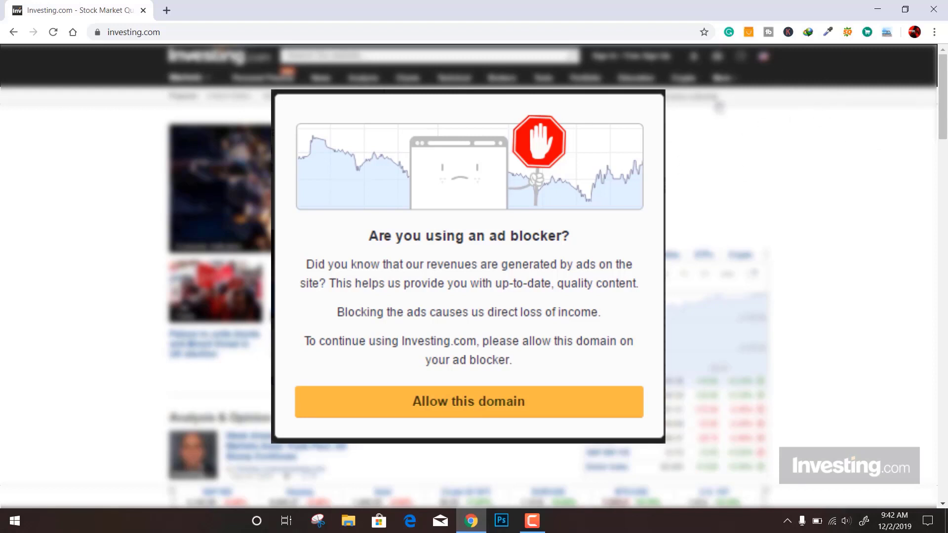
mouse_move(853, 206)
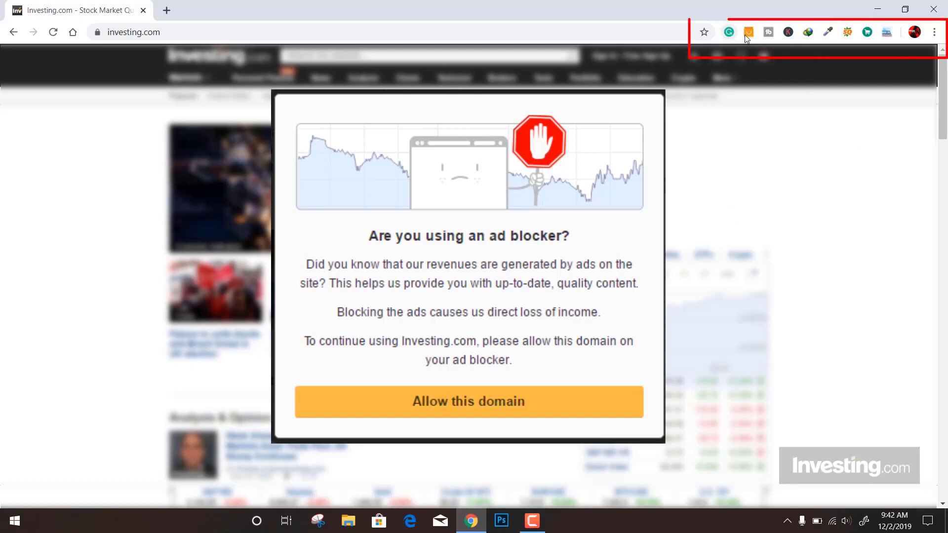
mouse_move(860, 36)
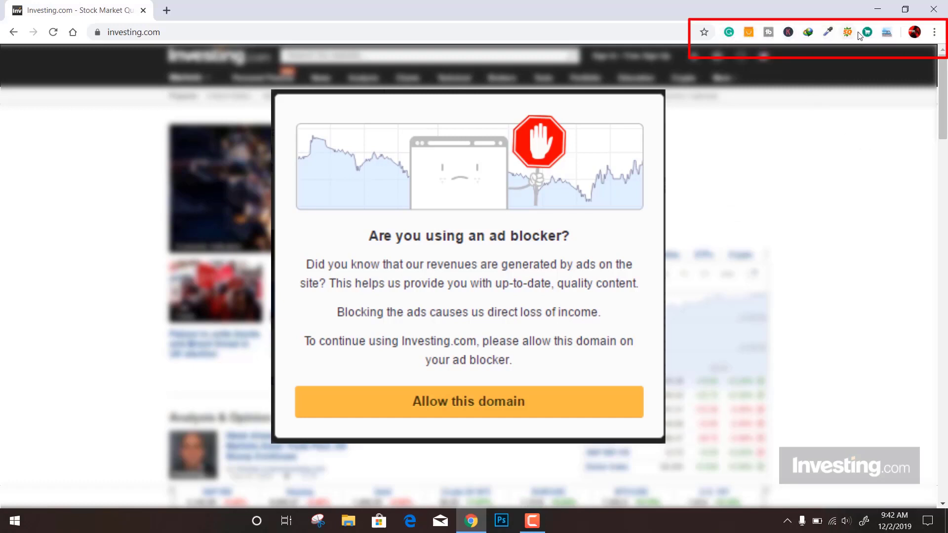
mouse_move(813, 160)
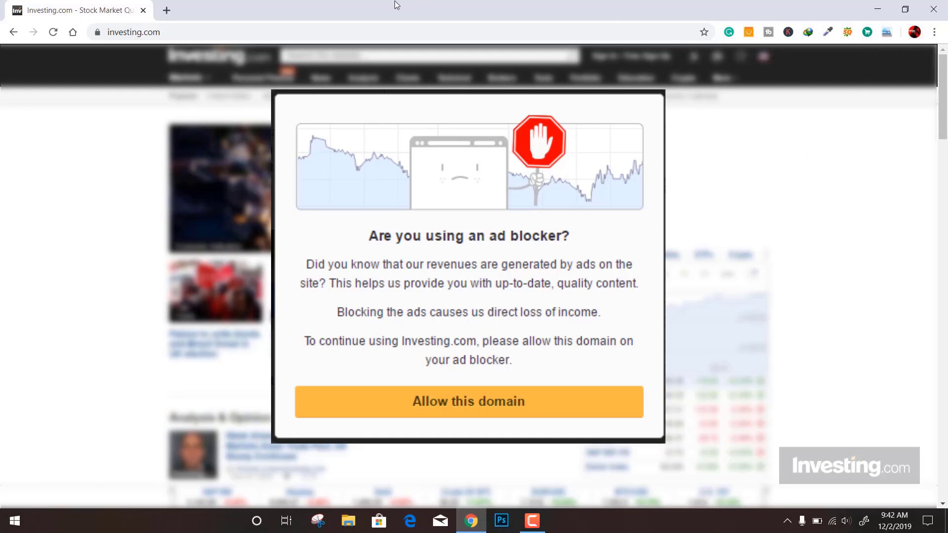
left_click(313, 10)
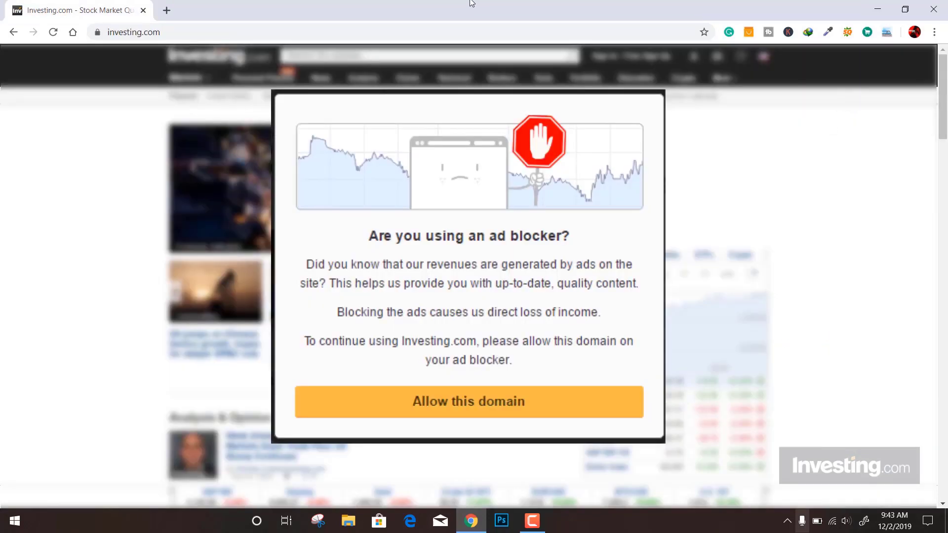
left_click(313, 10)
type("google.com")
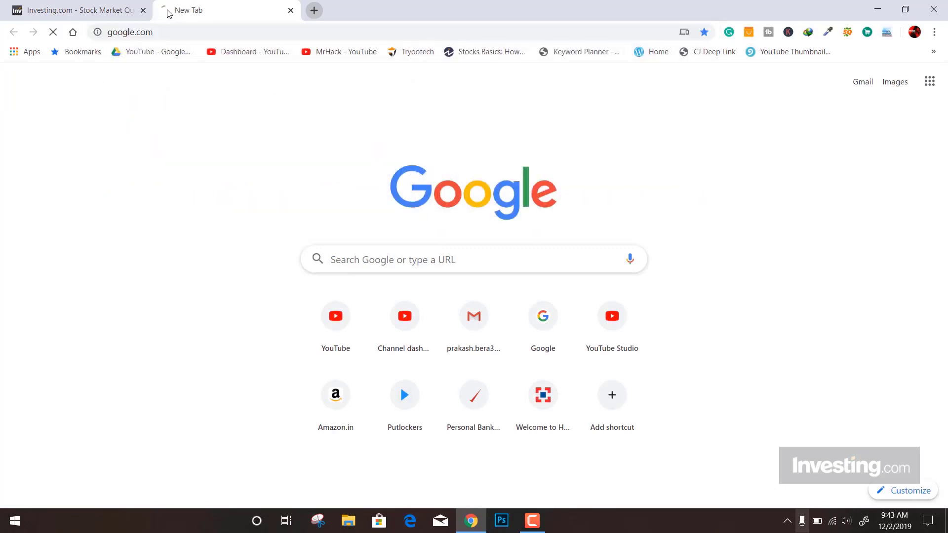
Search Google for 'investing.com ad blocker' via the suggestion list.
left_click(473, 260)
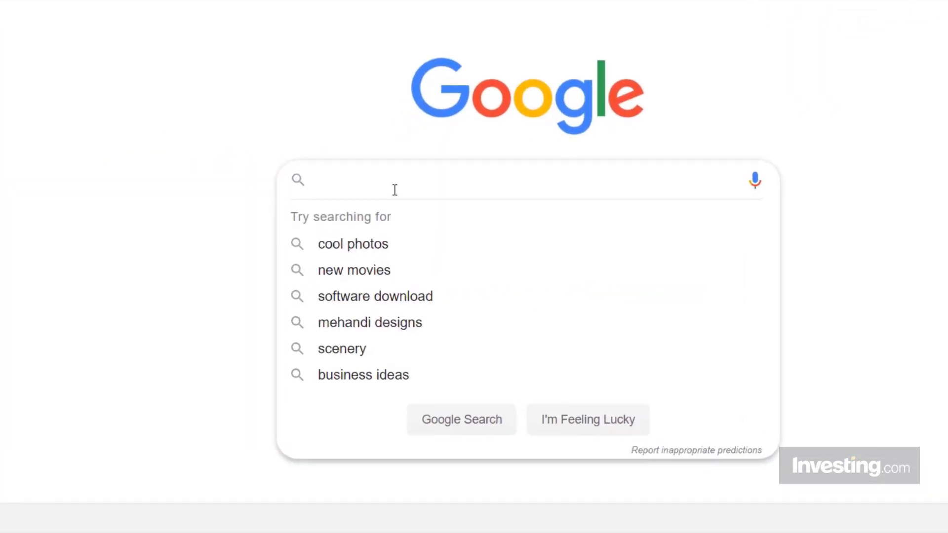
type("investing.com ad")
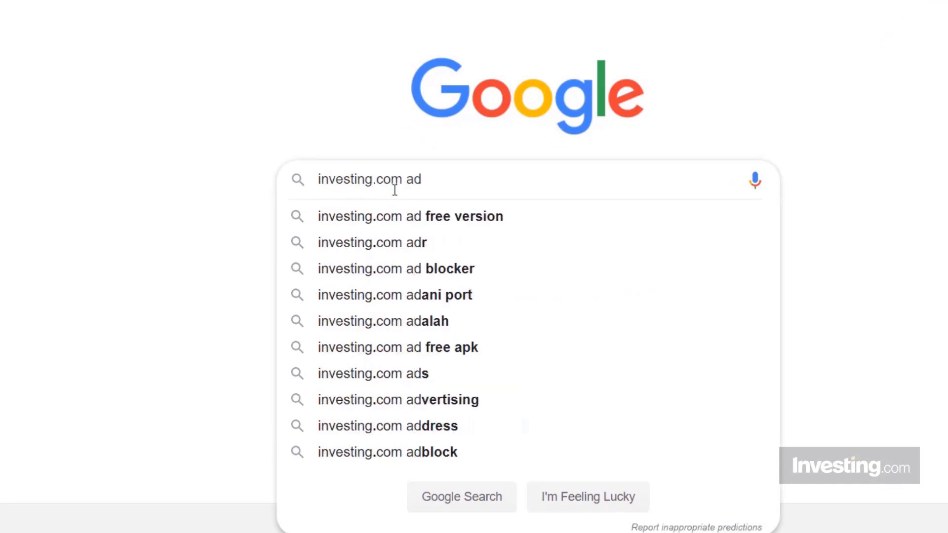
left_click(395, 268)
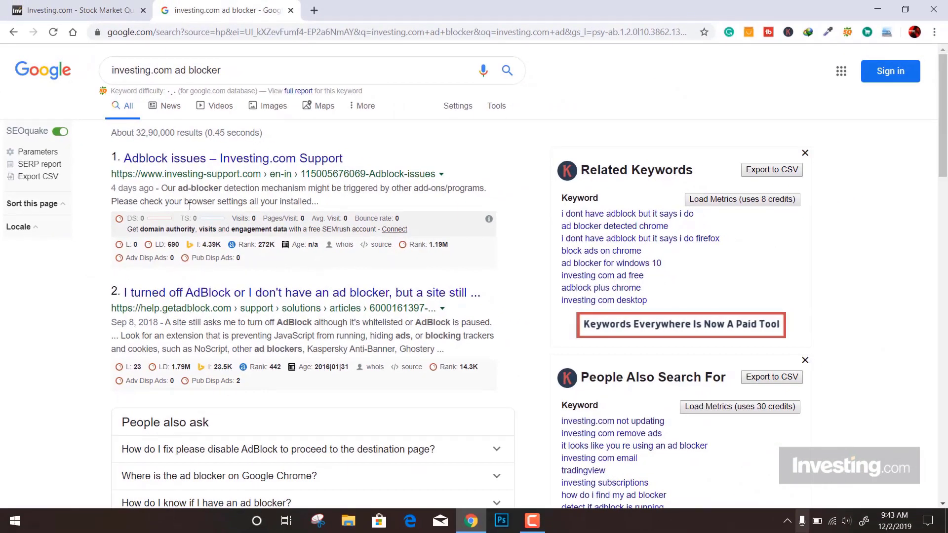
mouse_move(238, 171)
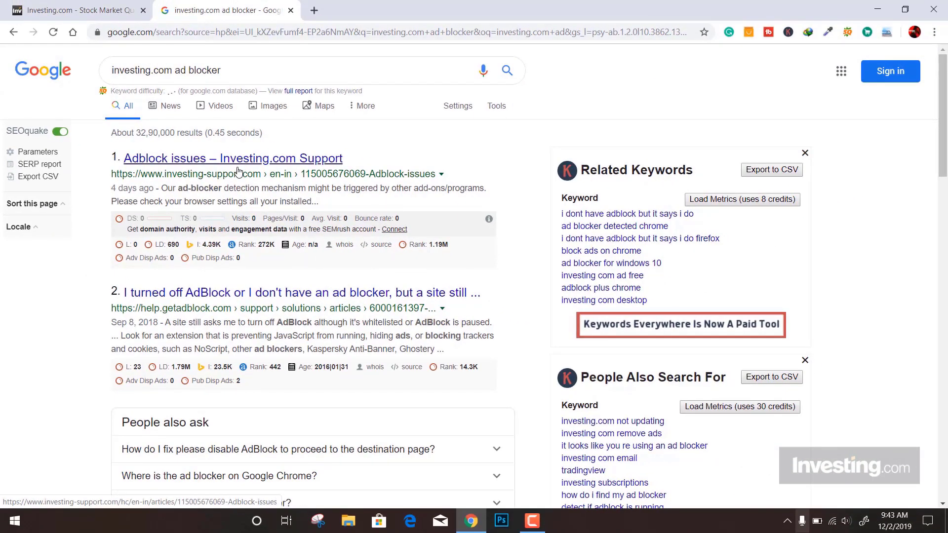
Read the 'Adblock issues – Investing.com Support' article, then return to the Investing.com tab.
left_click(232, 158)
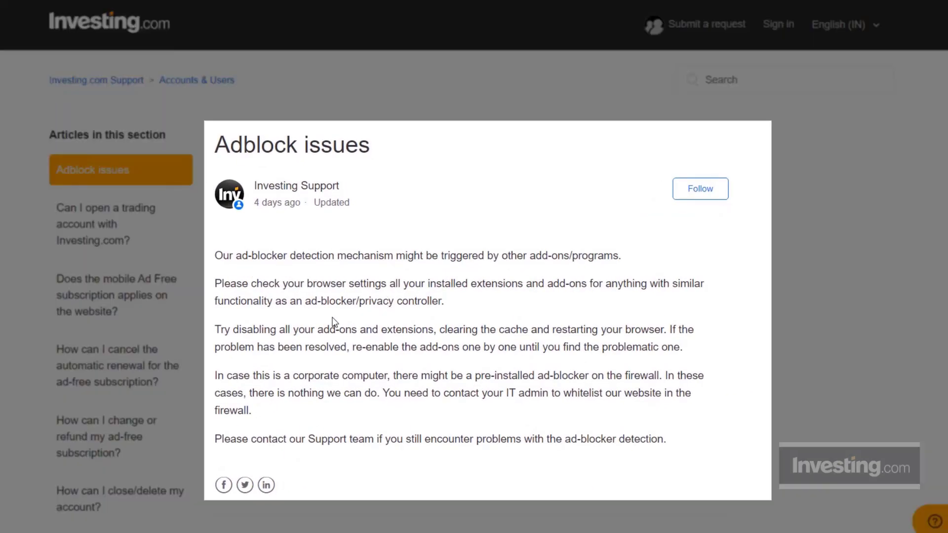
mouse_move(386, 371)
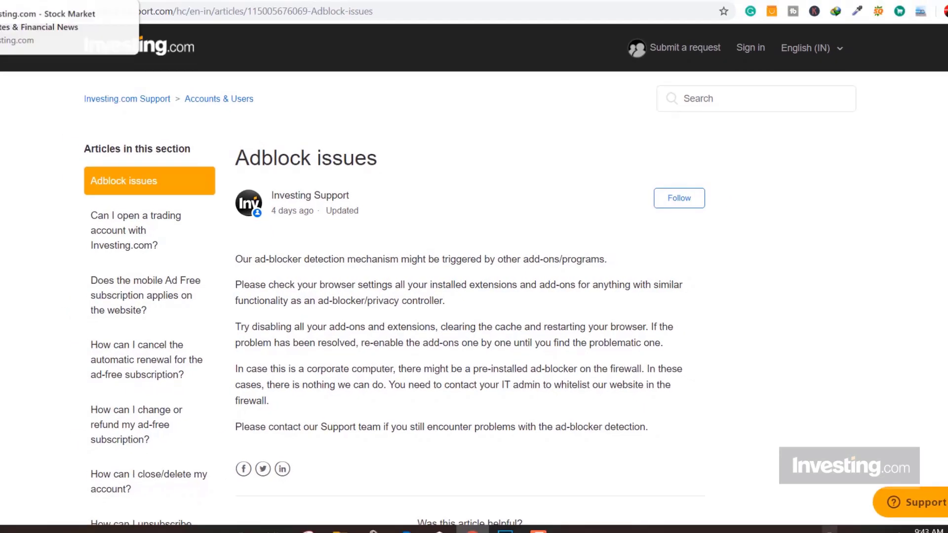
left_click(79, 10)
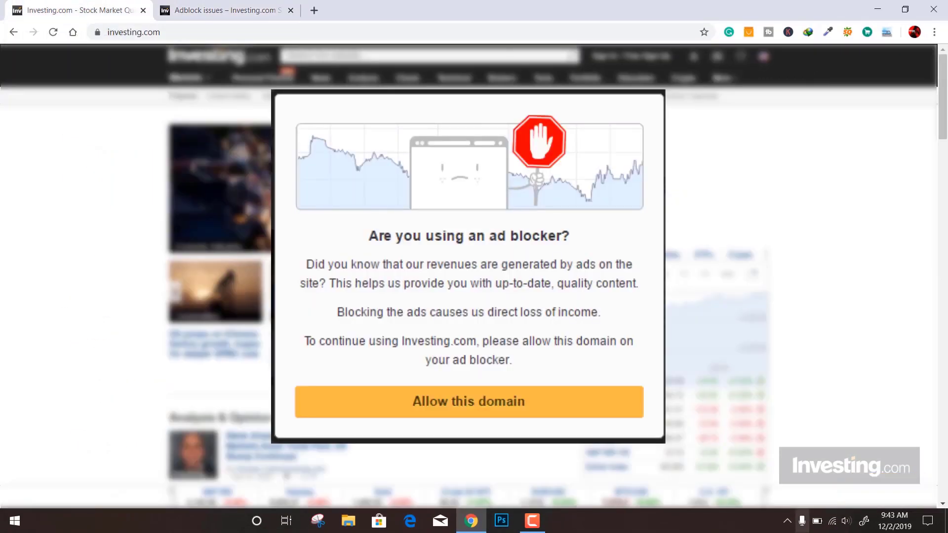
left_click(933, 32)
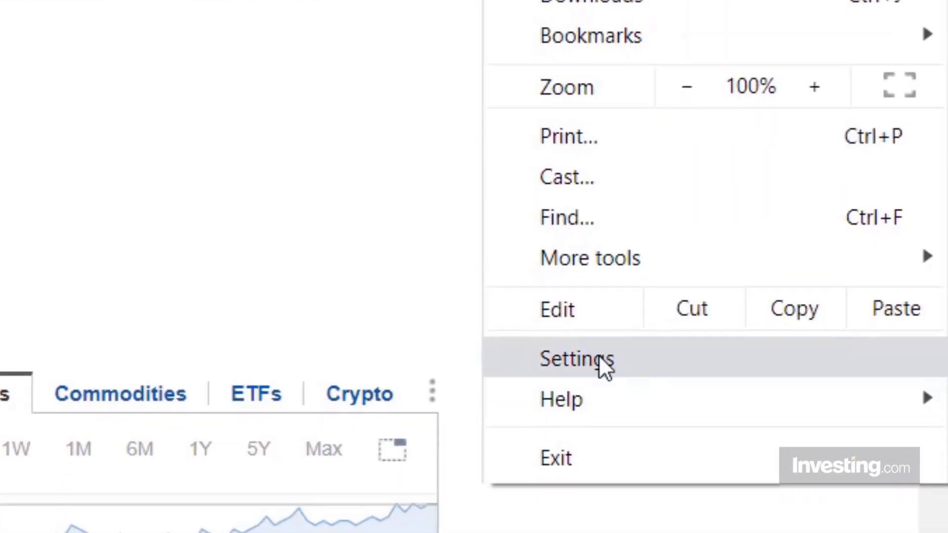
Go to Chrome's settings page and expand the Advanced section.
left_click(575, 359)
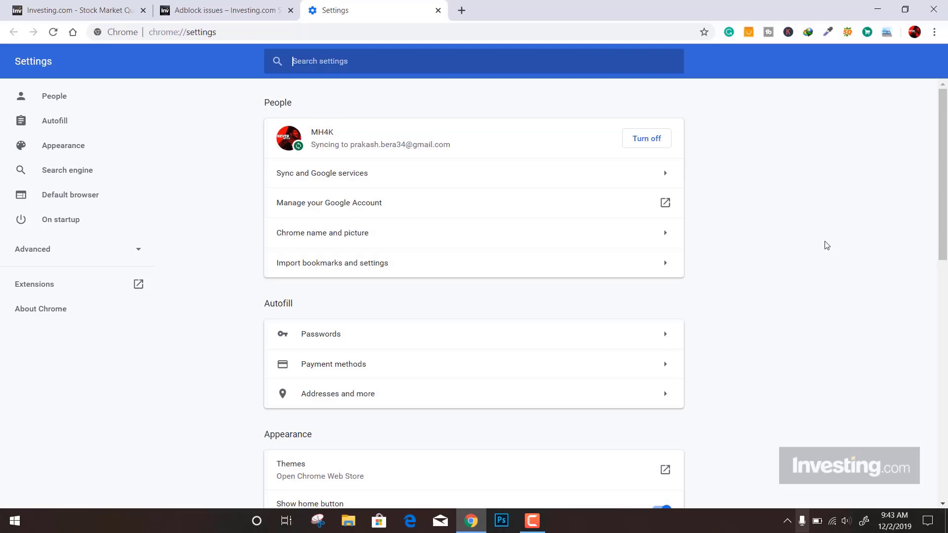
mouse_move(369, 279)
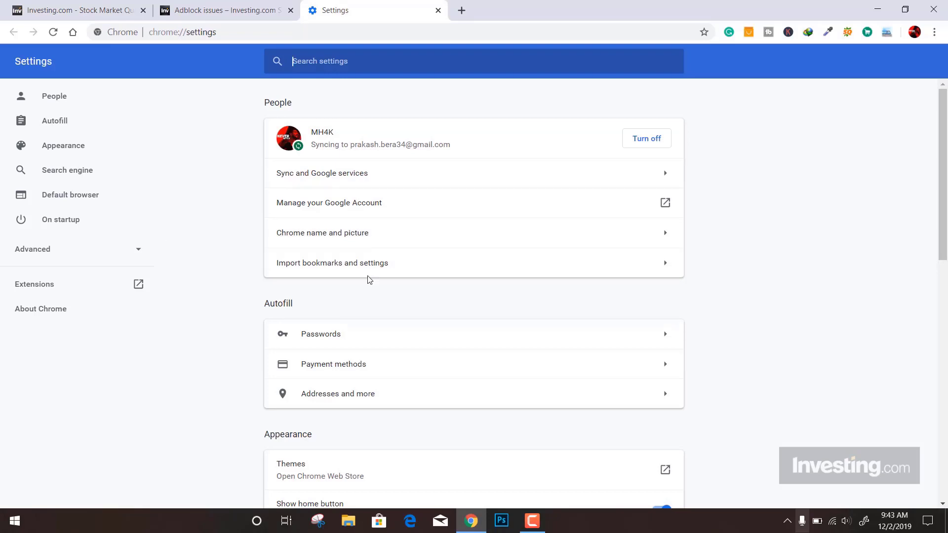
scroll("down", 3)
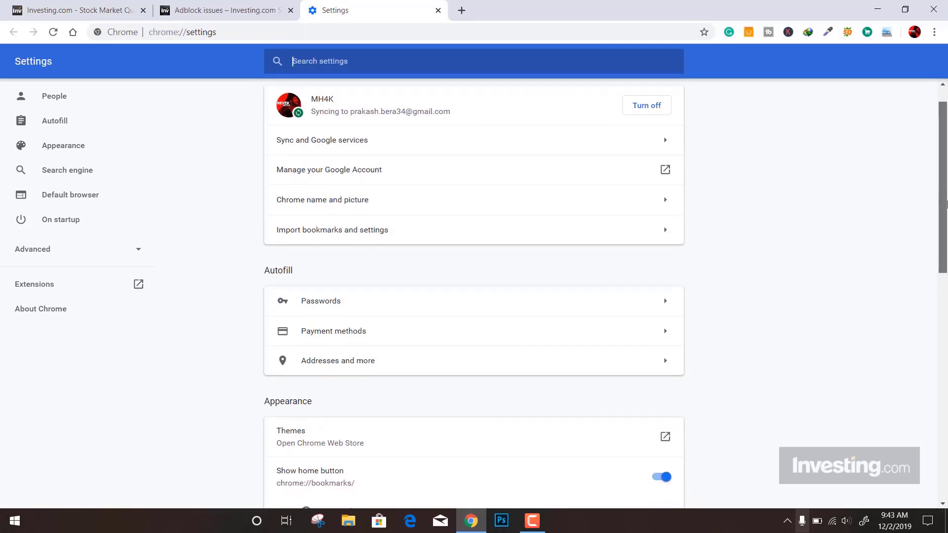
scroll("down", 3)
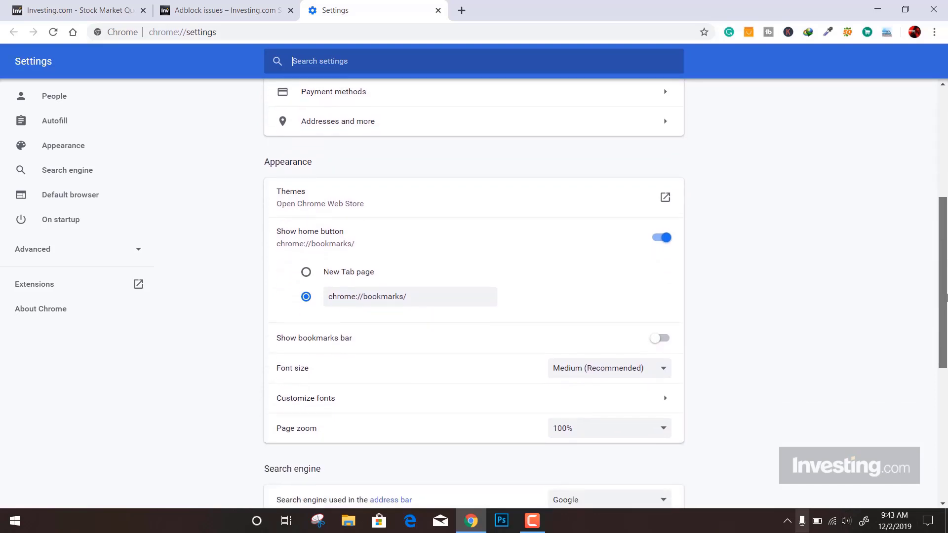
scroll("down", 3)
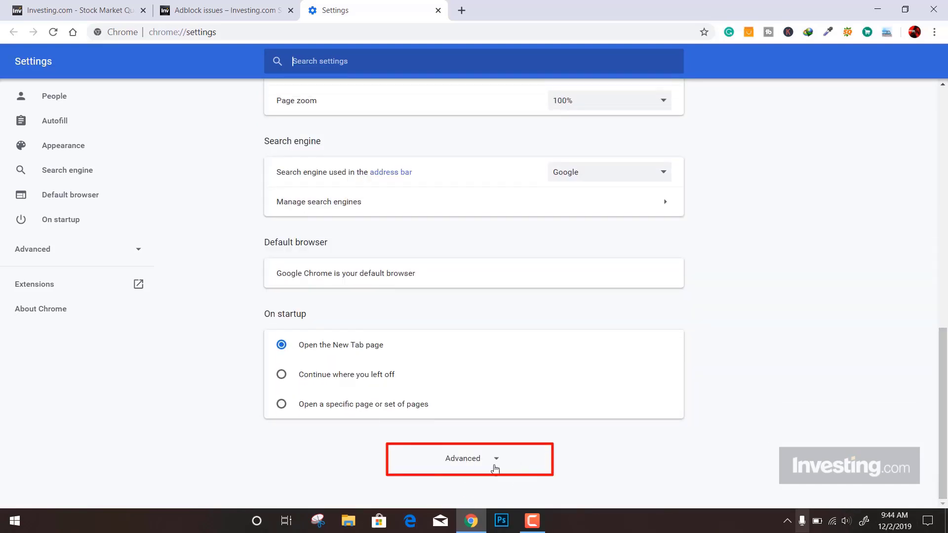
left_click(470, 459)
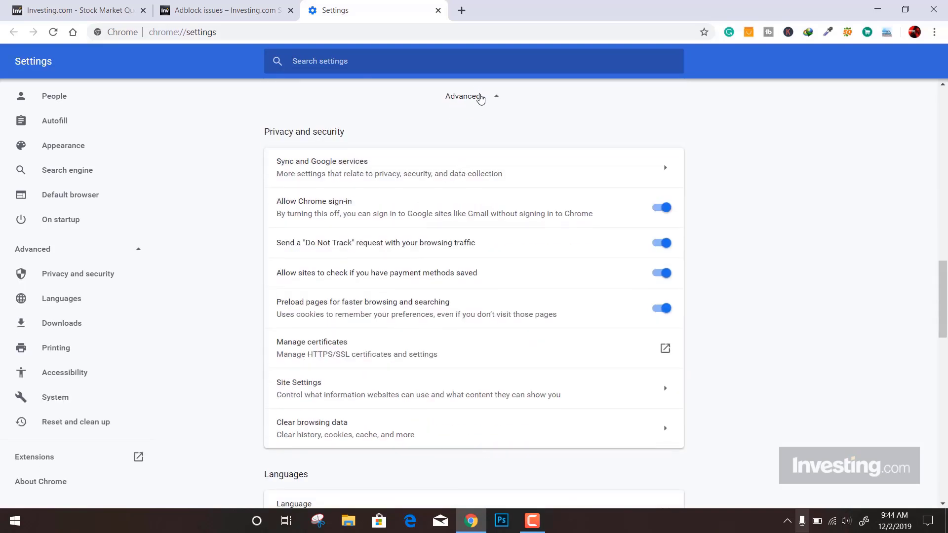
mouse_move(72, 256)
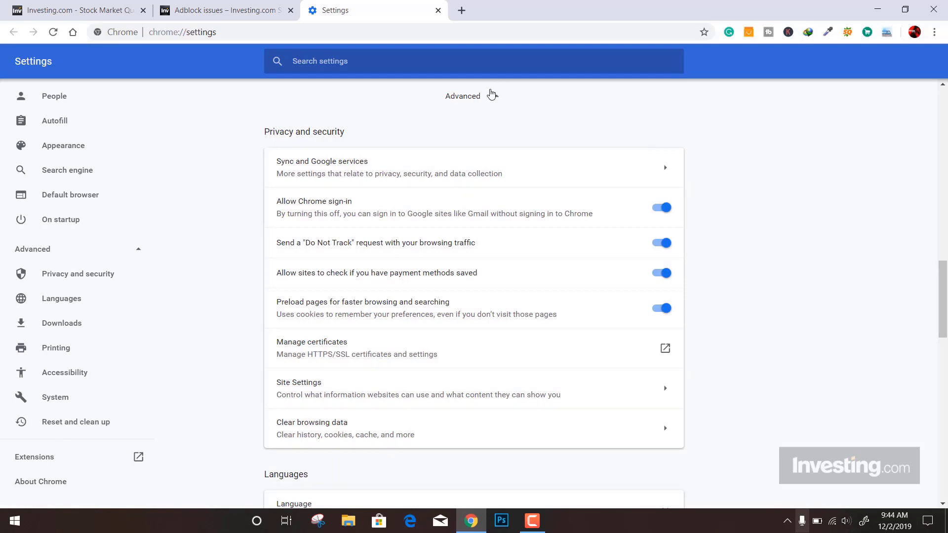
scroll("up", 3)
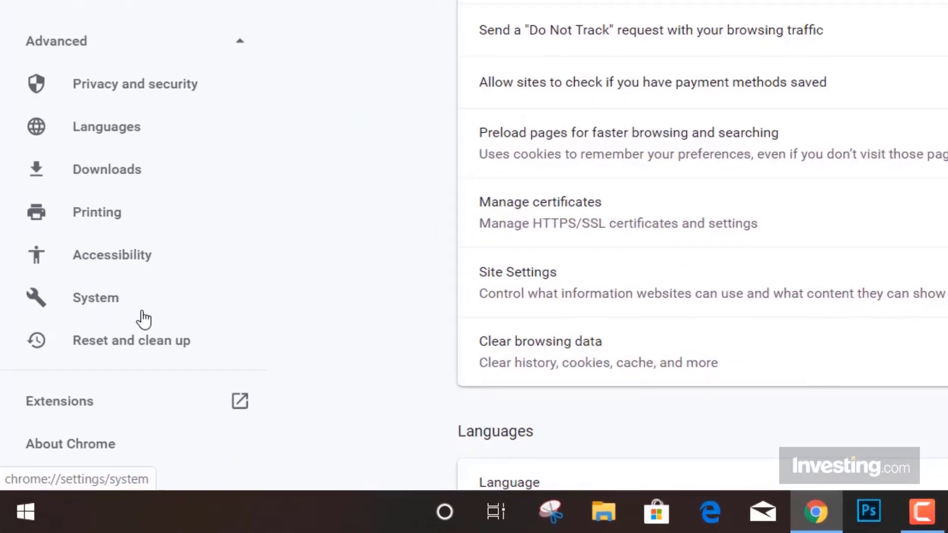
Restore Chrome's settings to their original defaults from Reset and clean up.
left_click(131, 340)
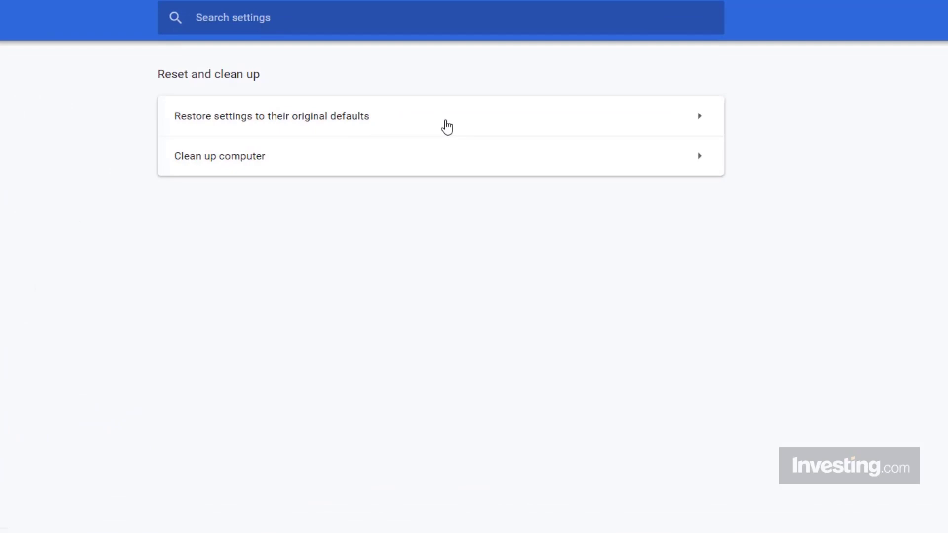
mouse_move(245, 161)
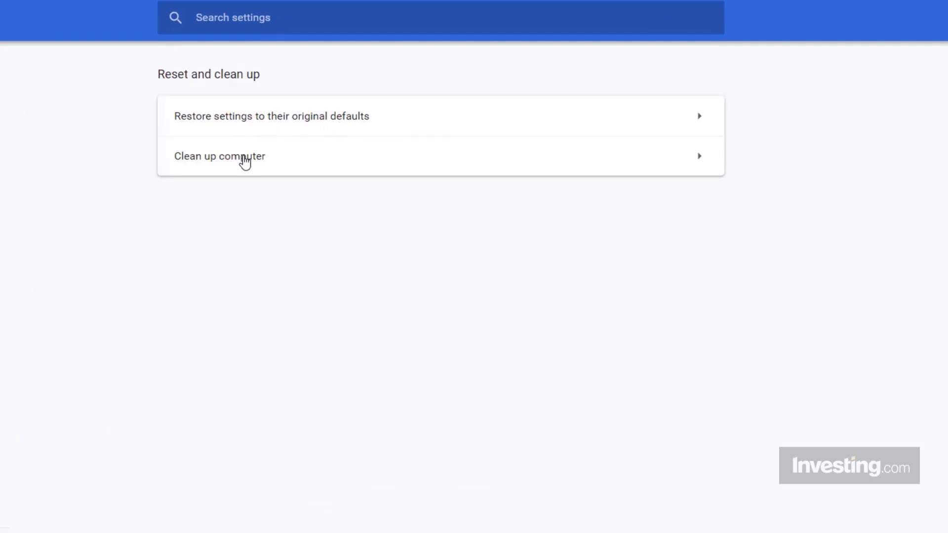
mouse_move(358, 117)
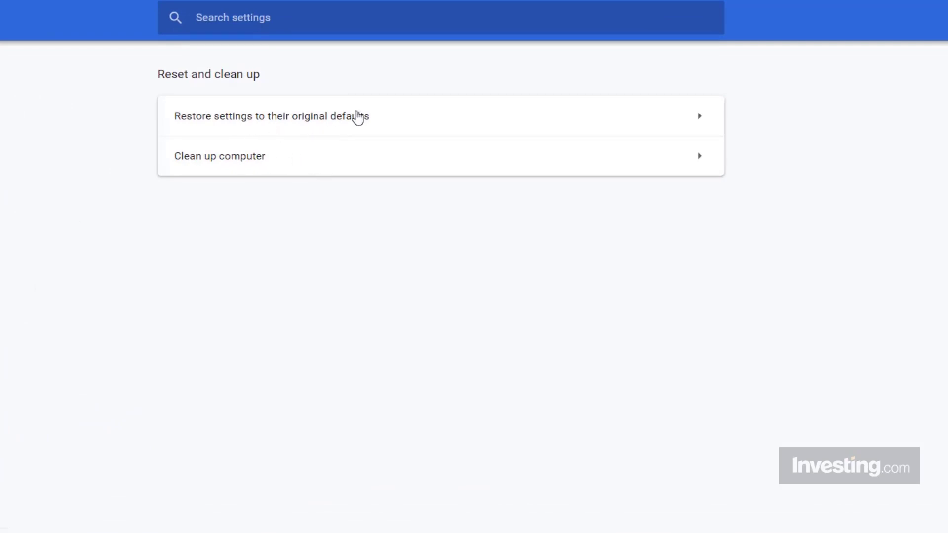
mouse_move(513, 120)
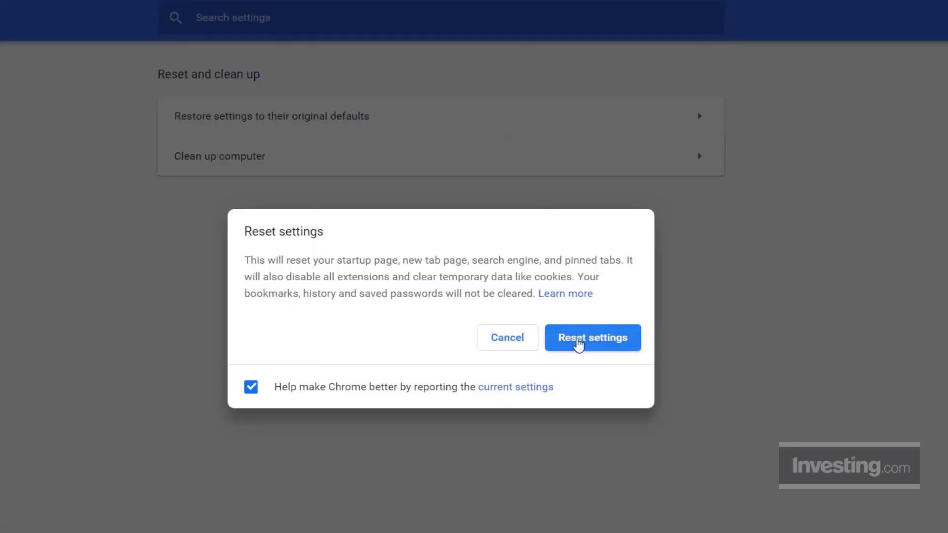
left_click(591, 338)
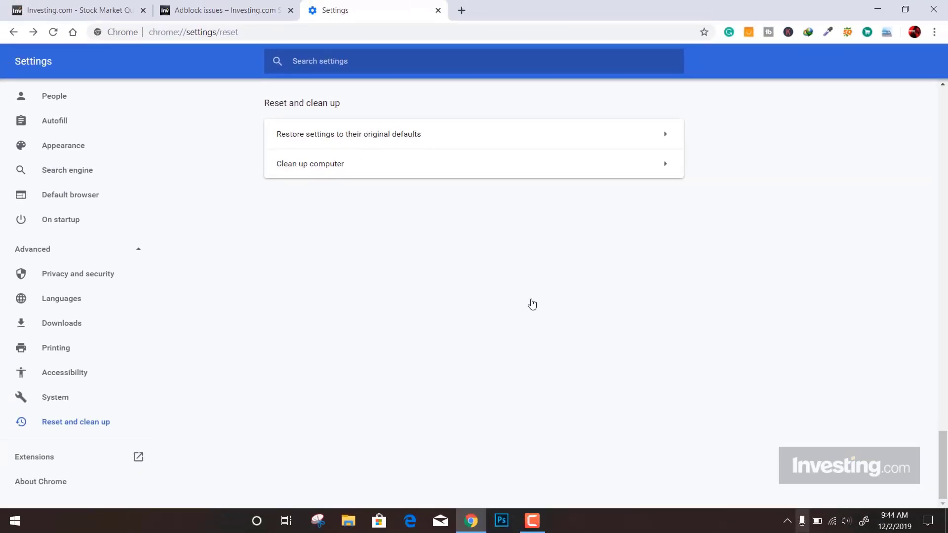
mouse_move(347, 221)
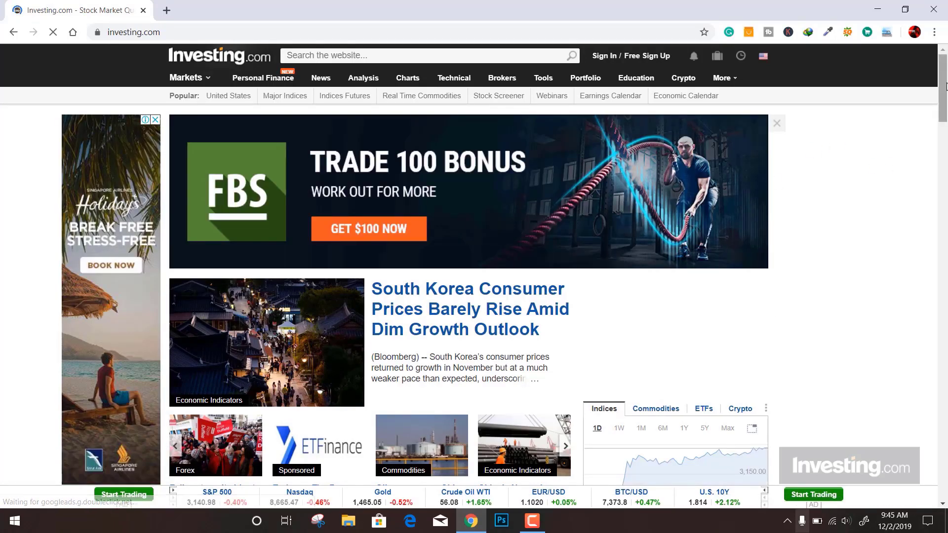
Scroll through the reloaded investing.com homepage to confirm no adblock warning appears.
scroll("down", 3)
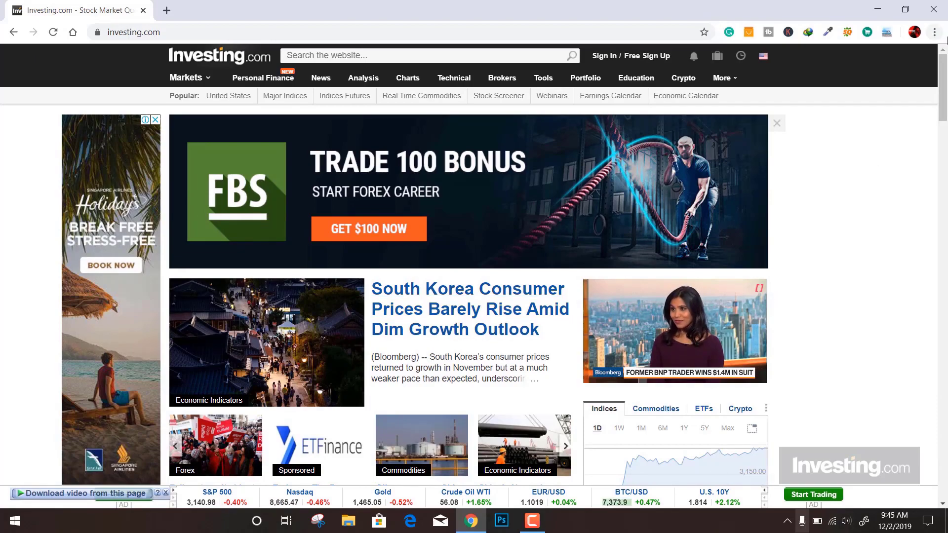
scroll("down", 3)
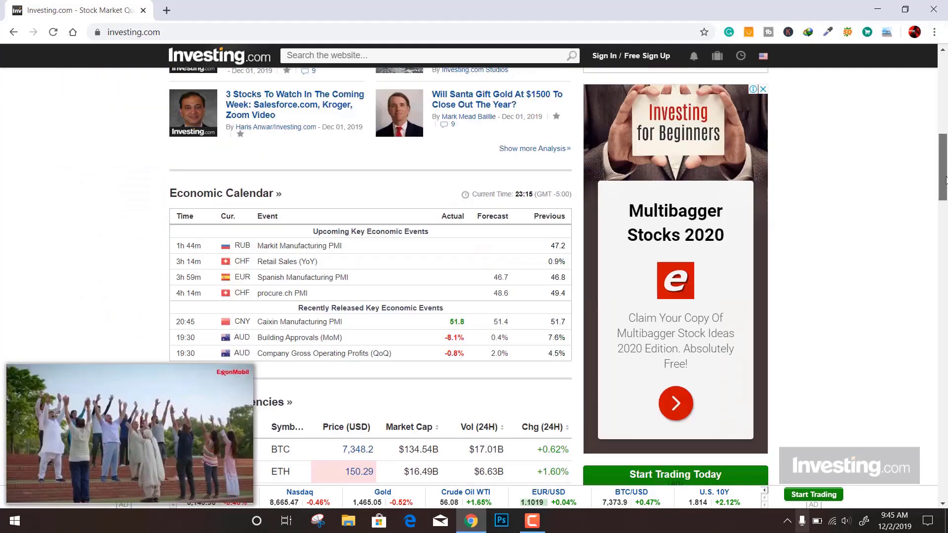
scroll("up", 3)
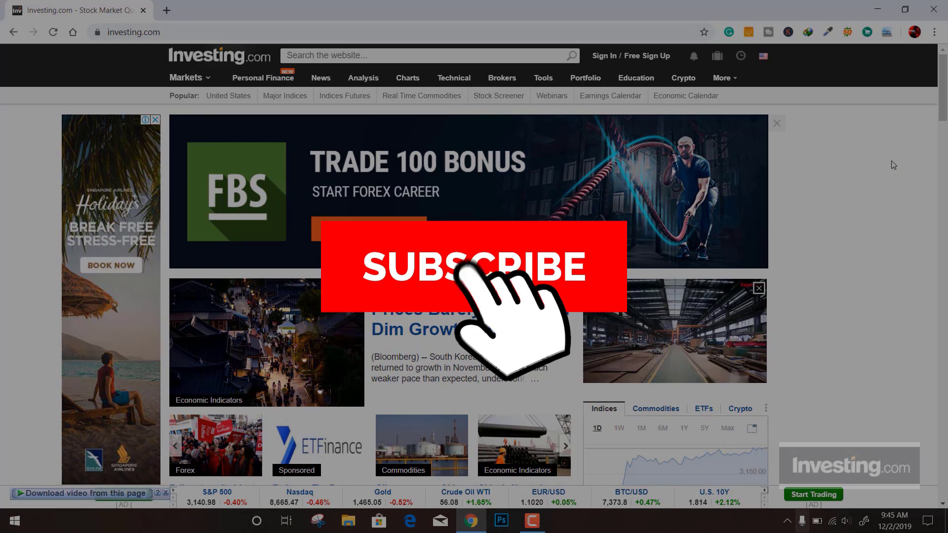
left_click(472, 266)
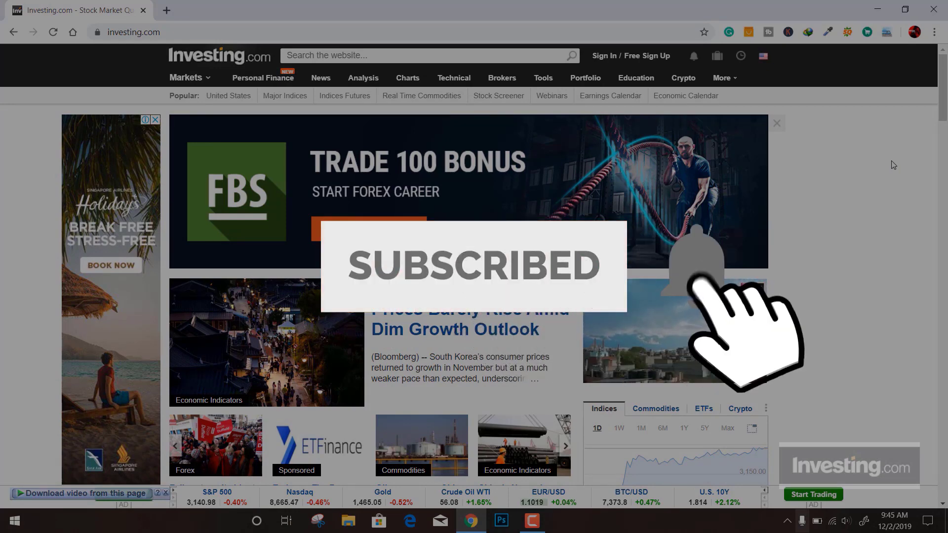